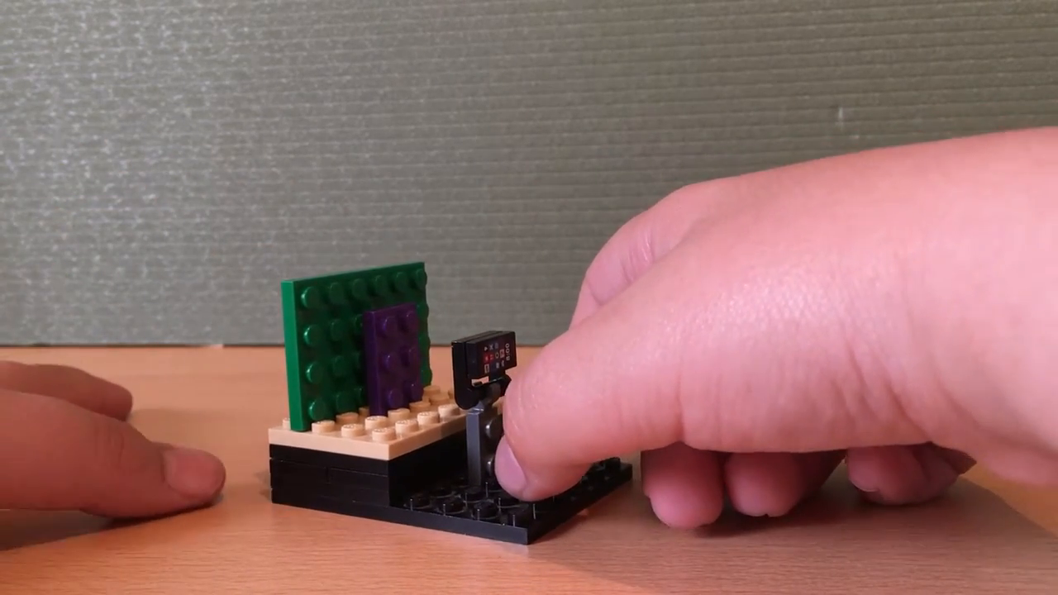
click(545, 413)
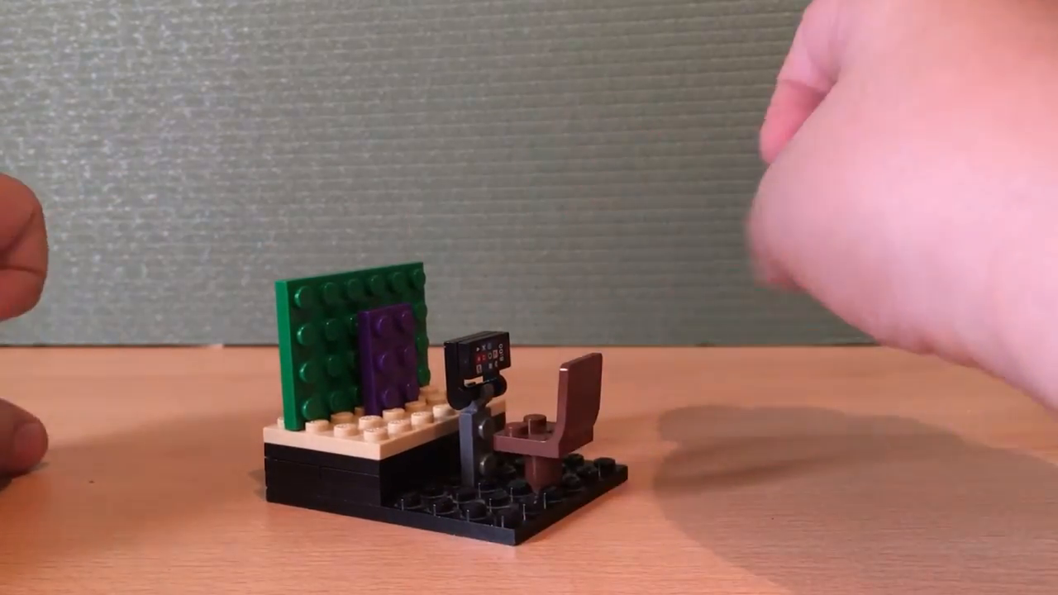